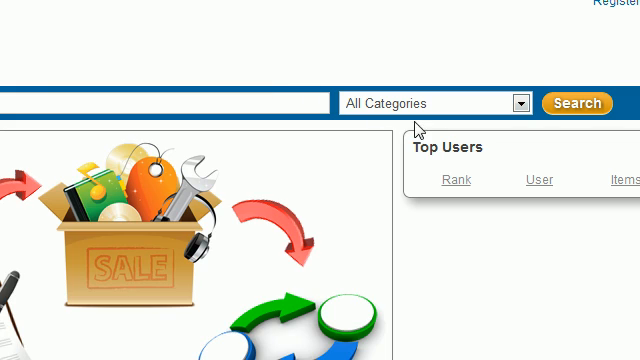
mouse_move(520, 103)
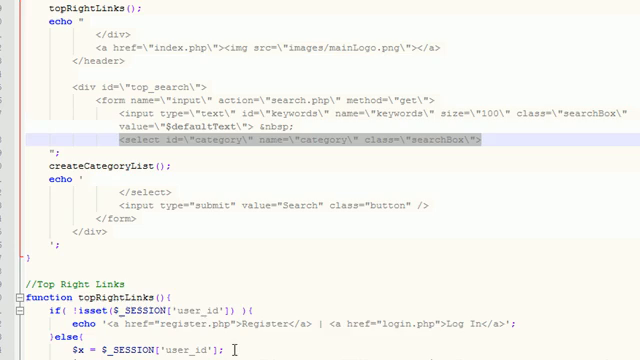
Step: Write echo "<option>All Categories</option>"; below the if line in createCategoryList
scroll(down, 3)
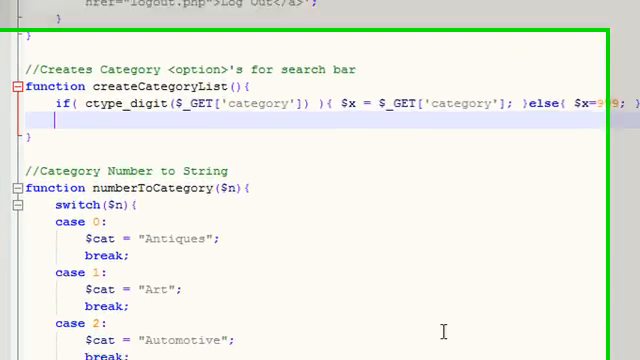
text(echo)
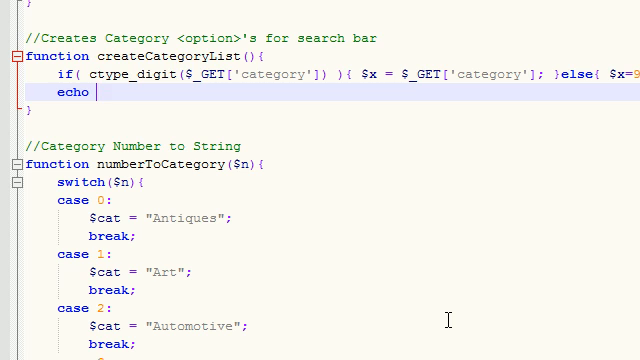
text("")
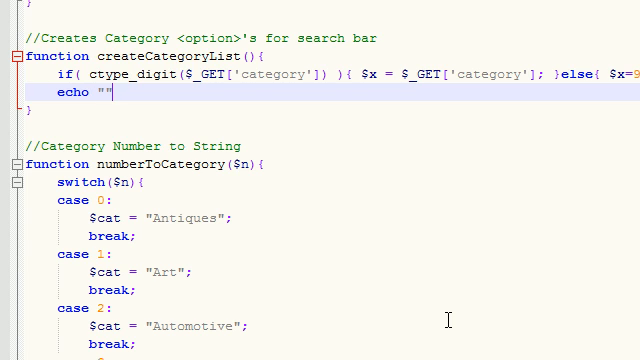
text(<>)
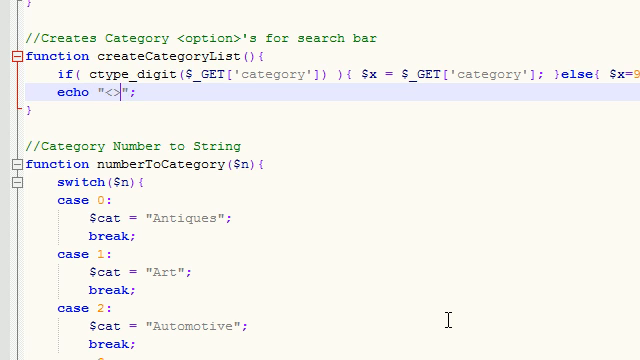
text(ption)
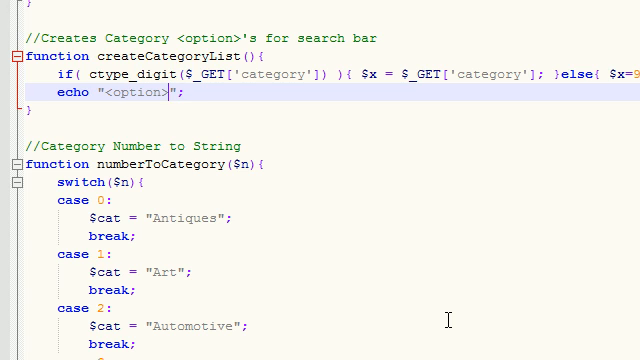
text(All Categories</option>)
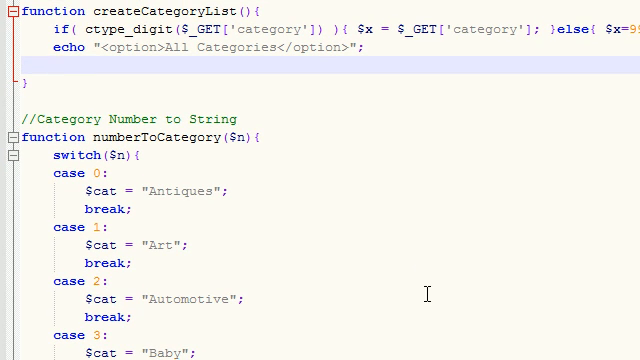
scroll(down, 3)
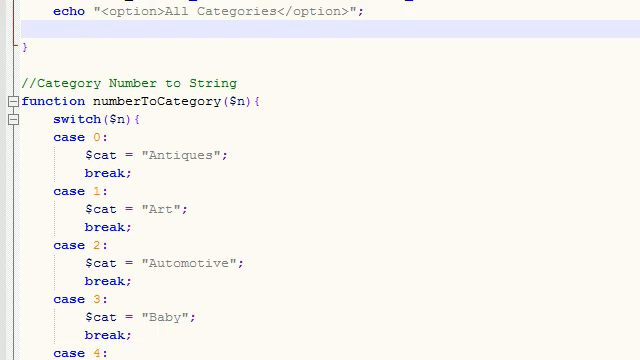
scroll(down, 3)
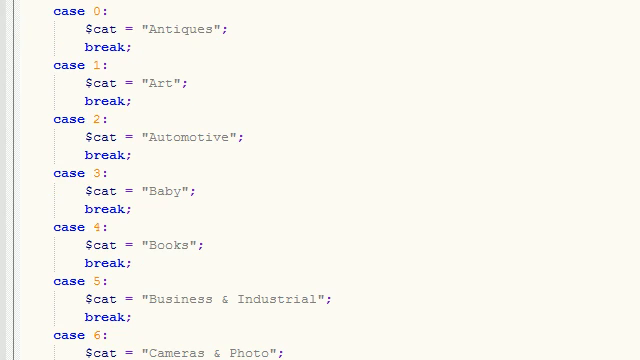
scroll(up, 3)
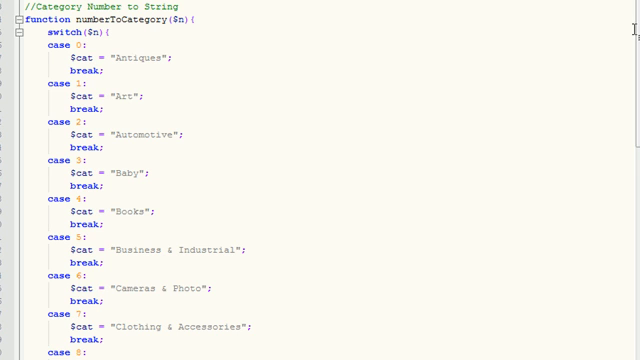
scroll(down, 3)
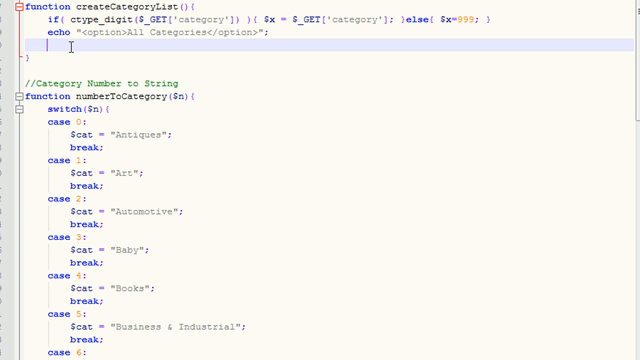
Step: Initialize $i=0; and start a while(1){ loop below the All Categories echo
scroll(down, 3)
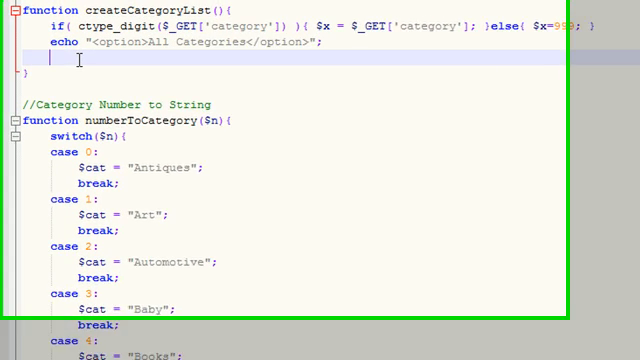
text($)
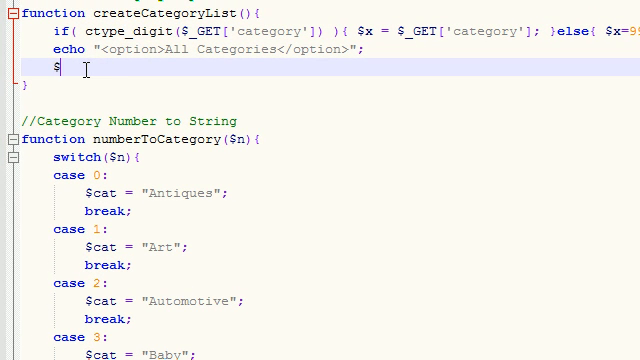
text(i=0;)
text(while)
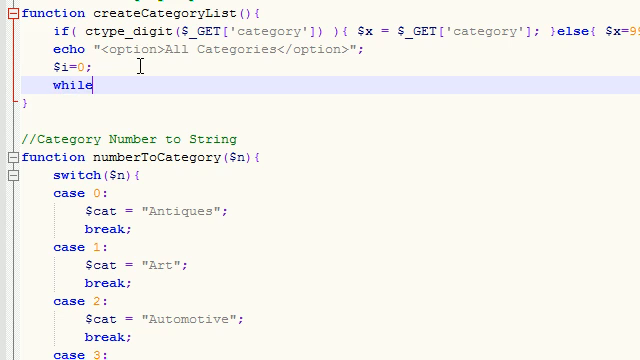
text(())
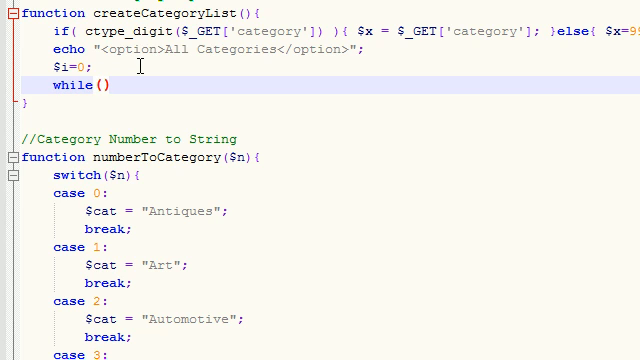
text(1)
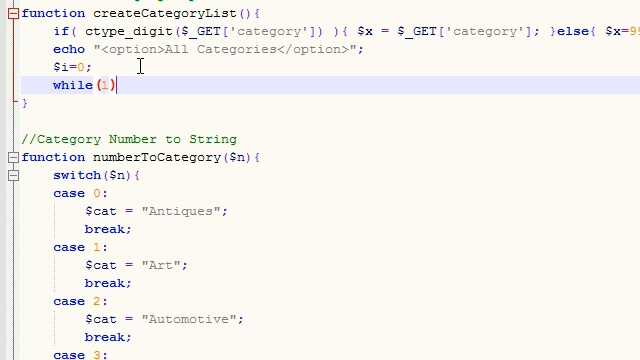
text({)
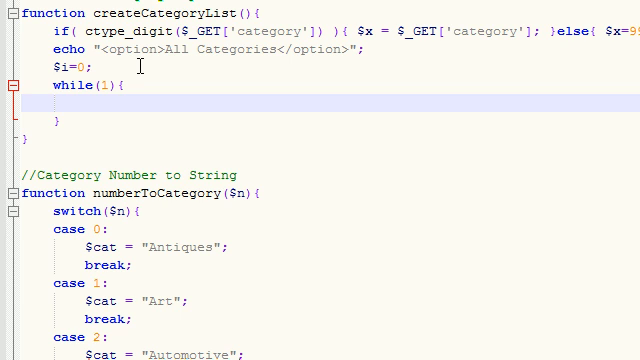
click(95, 105)
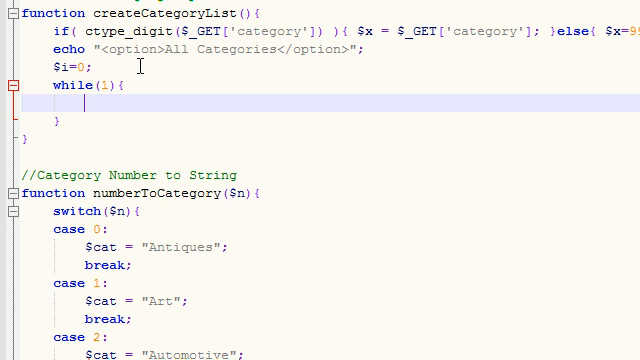
scroll(down, 3)
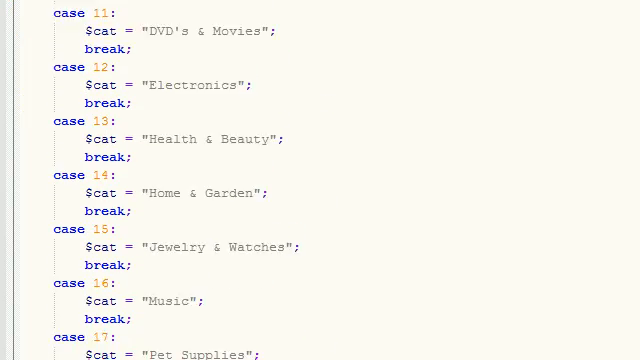
scroll(down, 3)
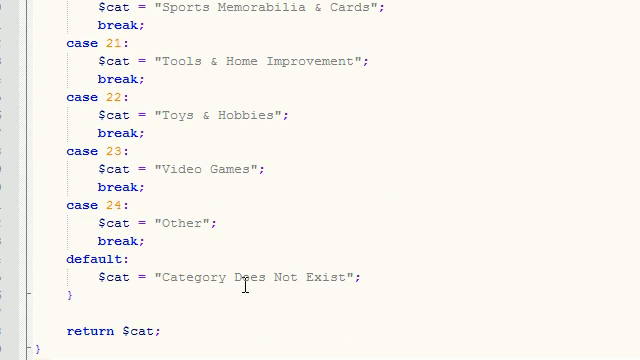
click(162, 278)
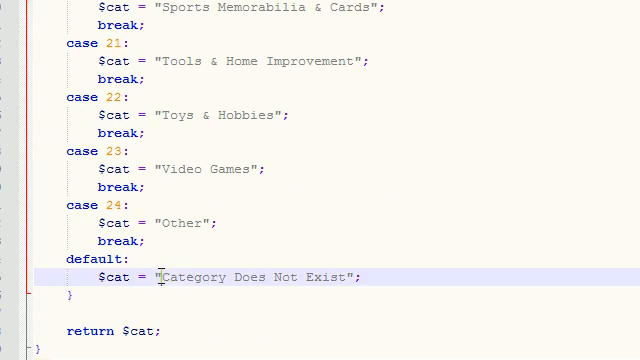
double_click(255, 277)
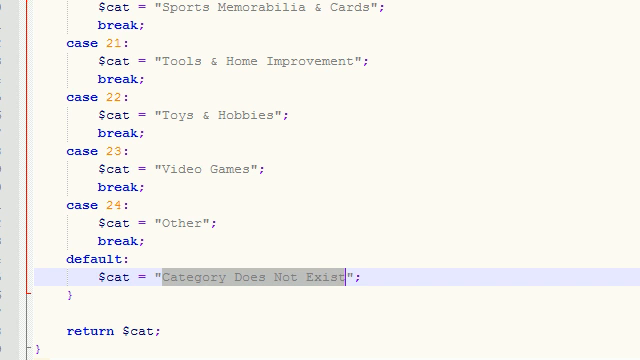
scroll(up, 3)
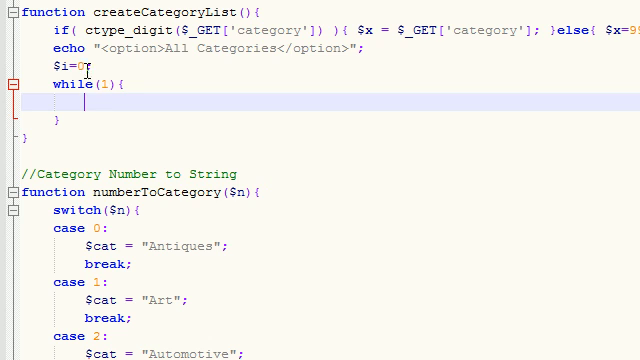
scroll(down, 3)
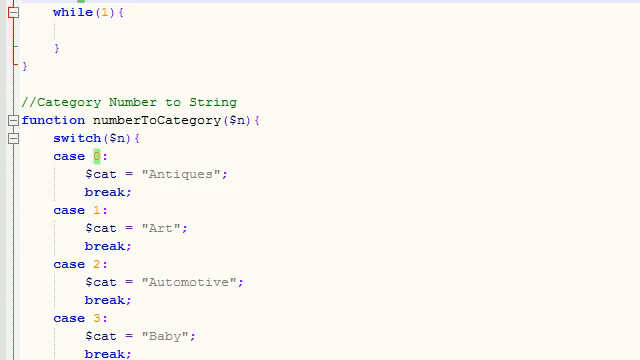
scroll(down, 3)
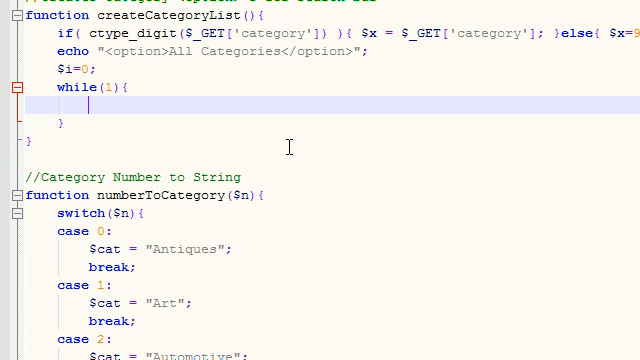
Step: Write the condition if(numberToCategory($i)=="Category Does Not Exist"), copying the string from the default case
text(if())
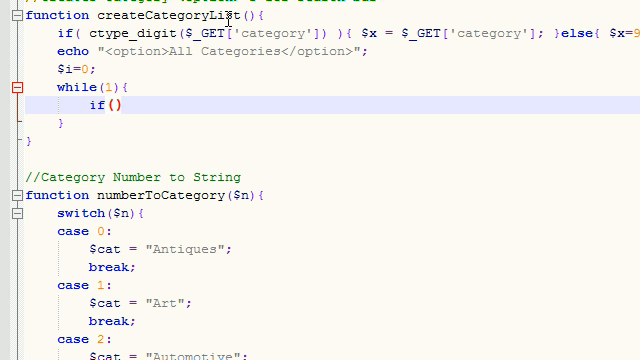
text(numberToCategory($n))
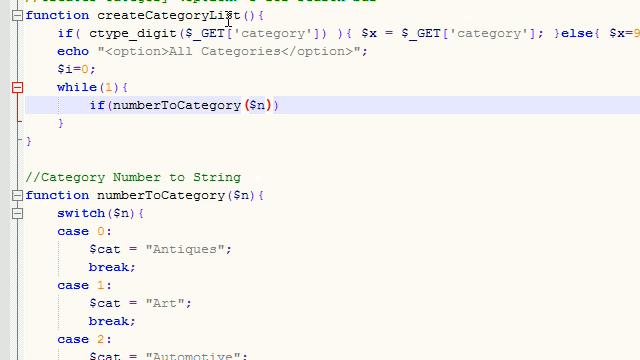
key(Backspace)
text(i)
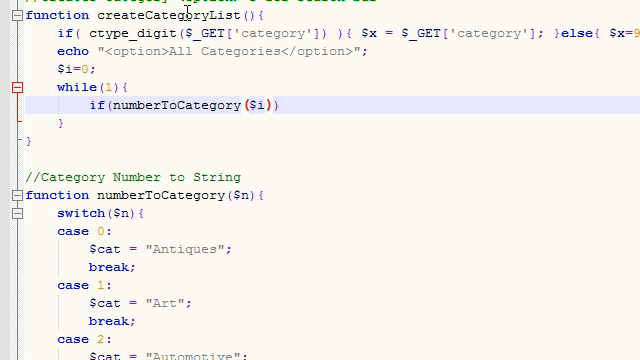
text(==))
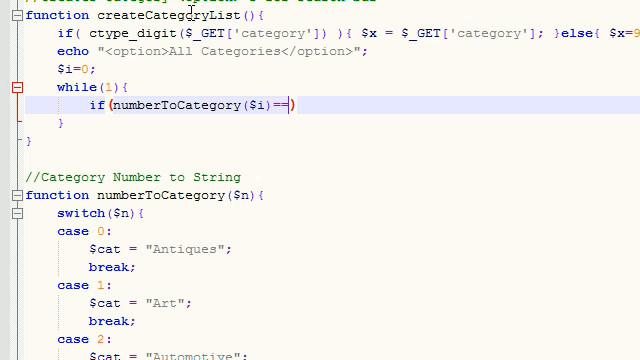
scroll(down, 3)
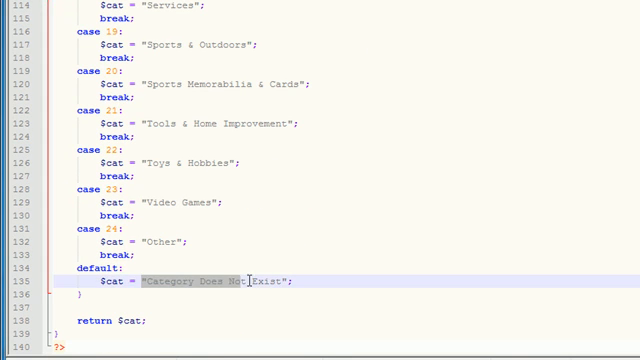
right_click(250, 282)
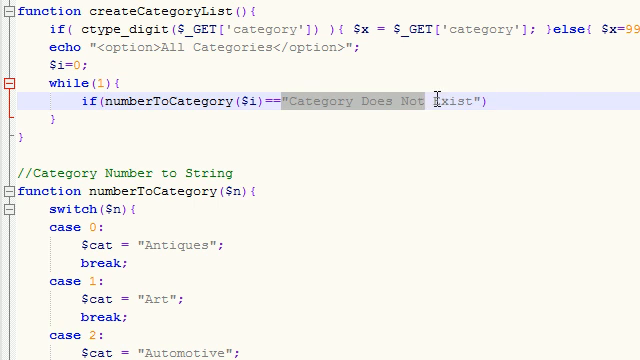
Step: Give the if a body containing break; to exit the loop
text({})
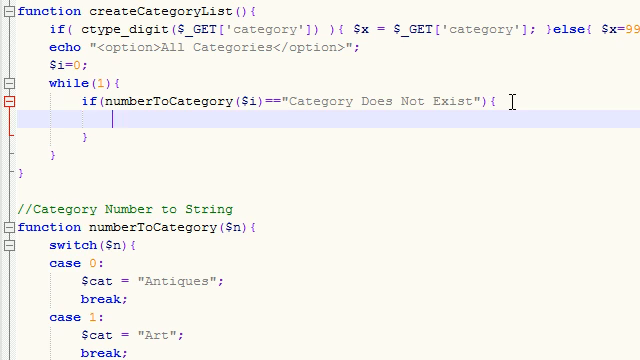
text(break;)
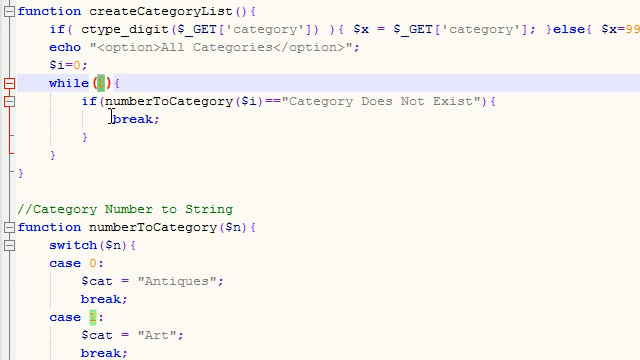
Step: Add an else branch with echo " <option value=\"$i\" " for each existing category
double_click(138, 120)
text(else{)
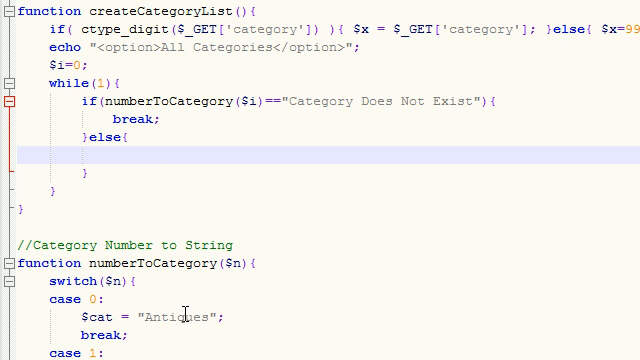
double_click(172, 316)
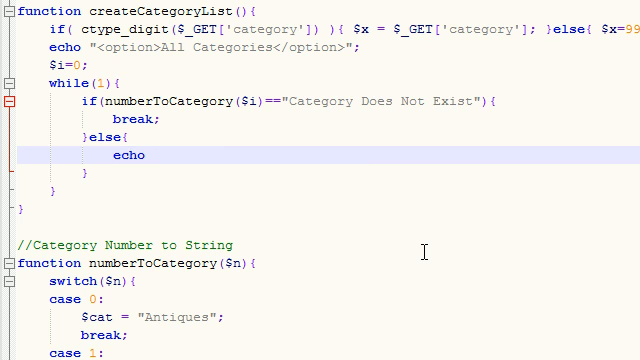
text("")
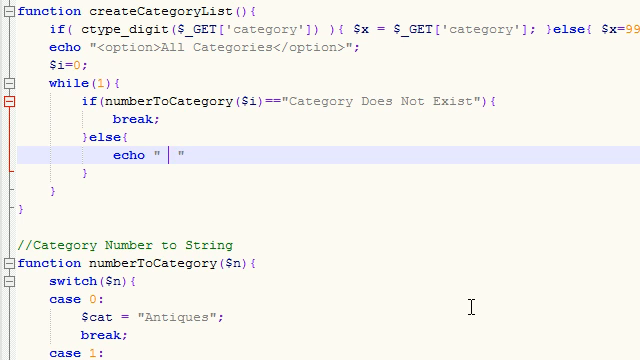
text(<>)
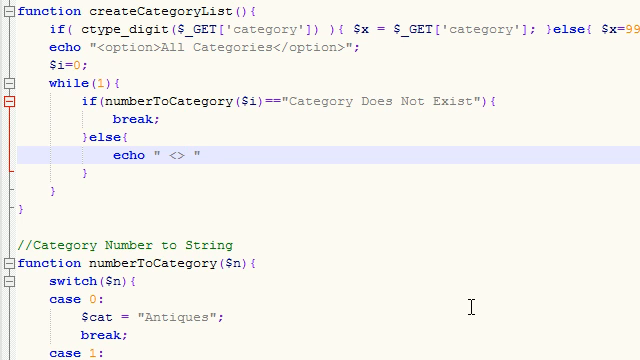
text(option val)
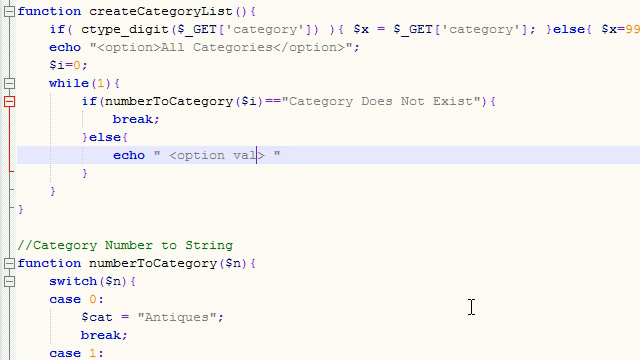
text(ue=)
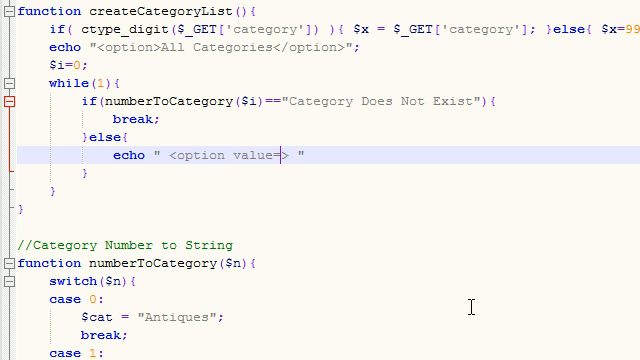
text("")
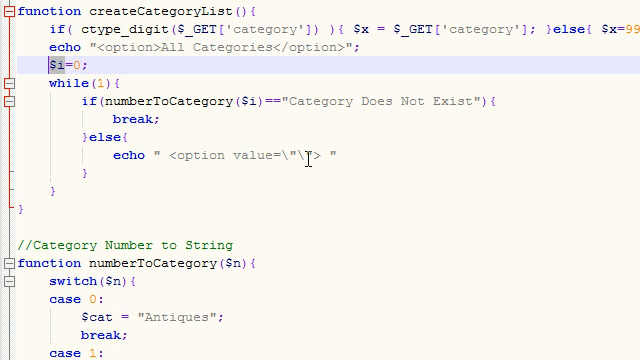
text($i)
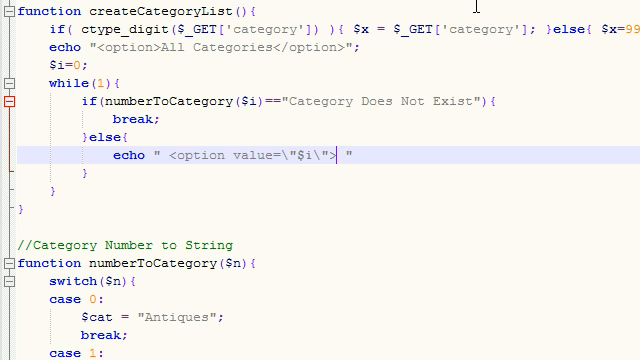
mouse_move(419, 164)
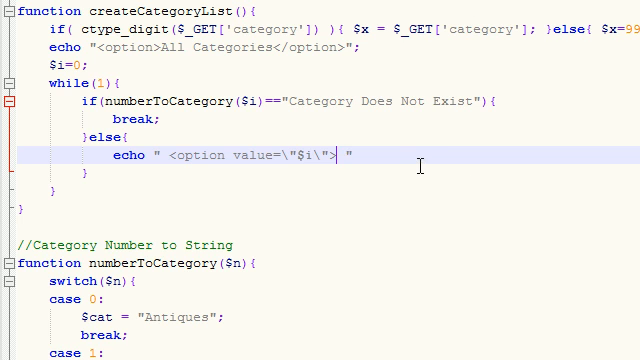
Step: Terminate the echo with a semicolon and note SELECTED for the matching-category case
double_click(303, 158)
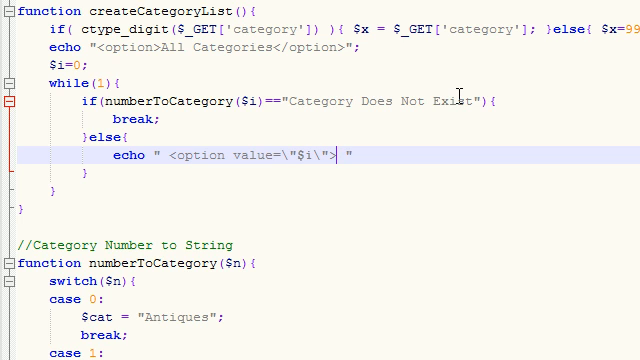
mouse_move(383, 152)
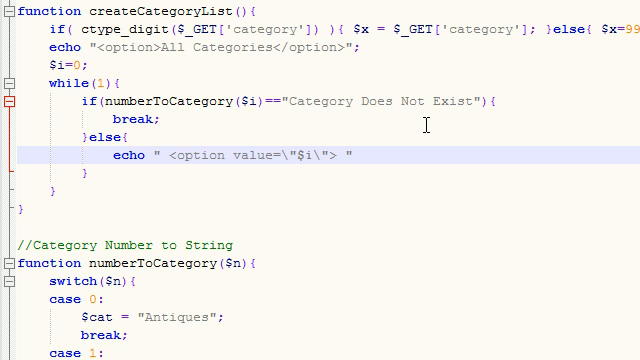
text(;)
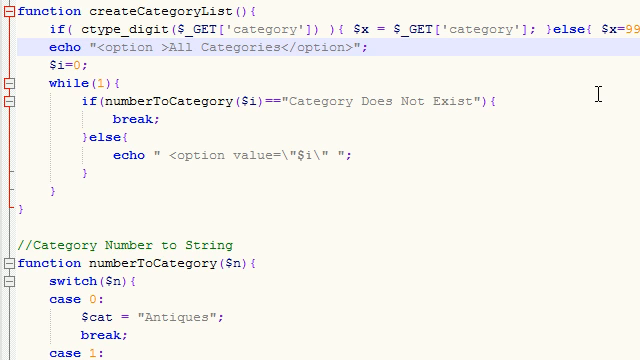
text(SELECTED)
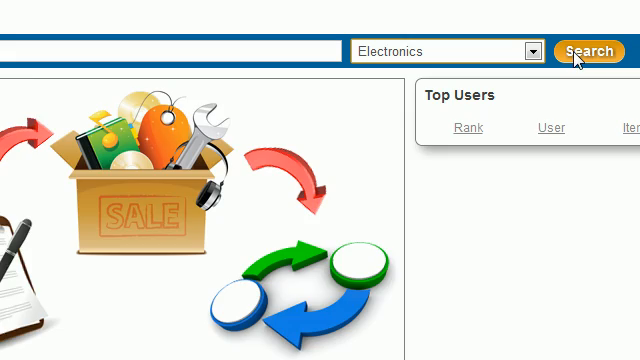
Step: Search the auction site with Electronics as the chosen category to show the results listing
click(583, 51)
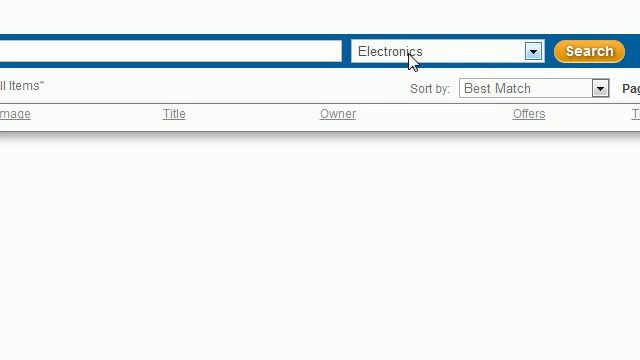
mouse_move(405, 63)
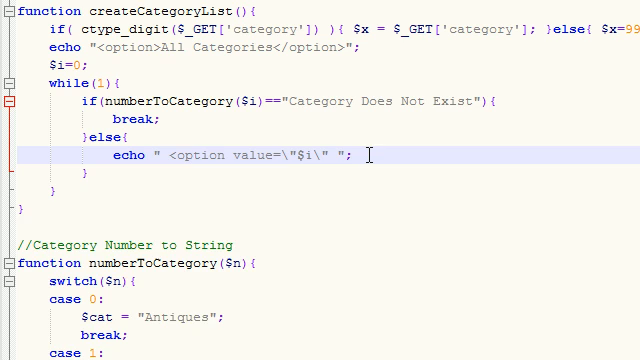
Step: Write if($i==$x)( echo ' SELECTED ';) so the URL's category option is preselected
text(i)
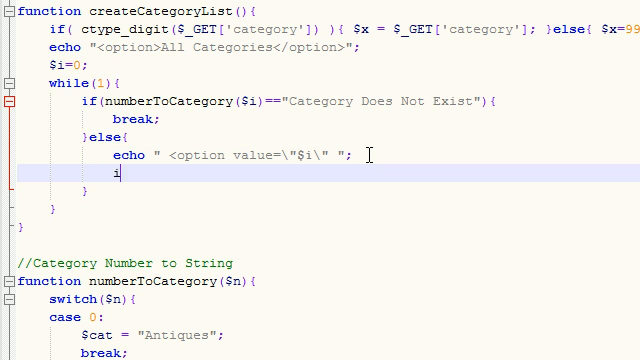
text(f())
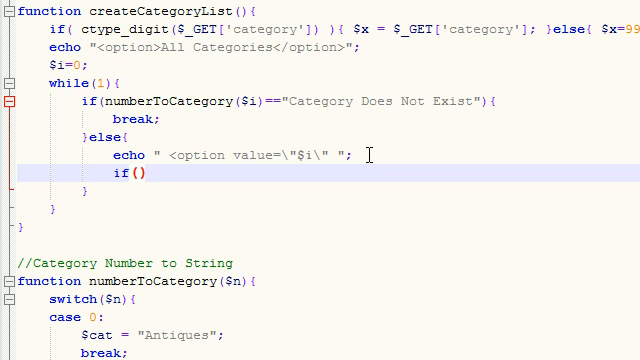
text($i)
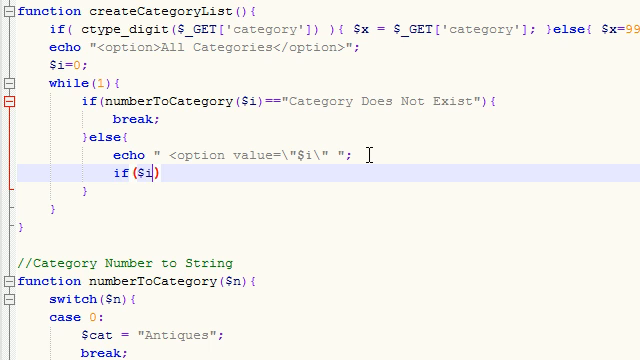
text(==)
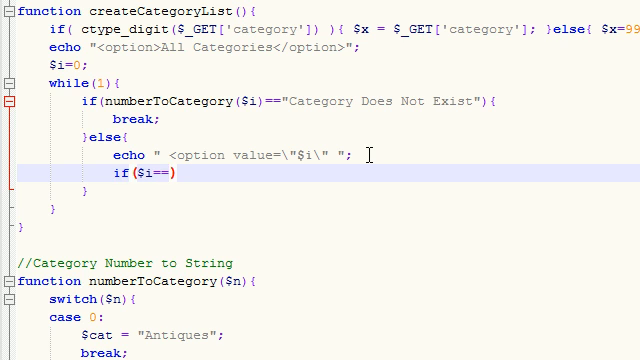
text($x)
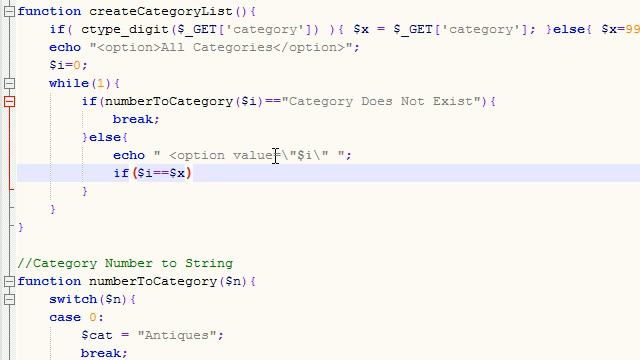
text(( echo))
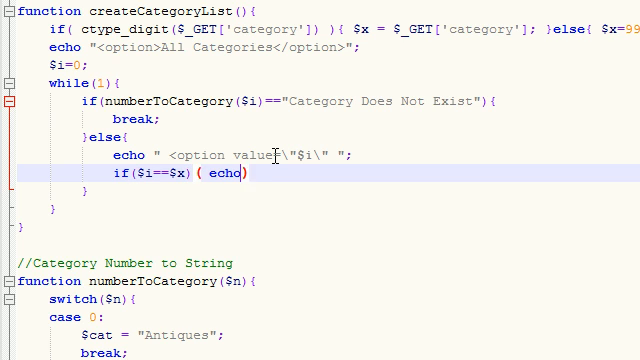
text(''))
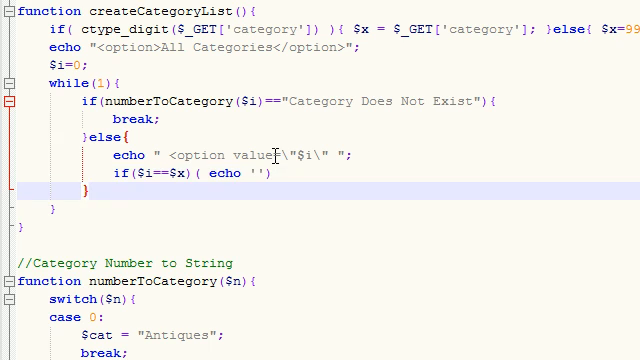
text(S)
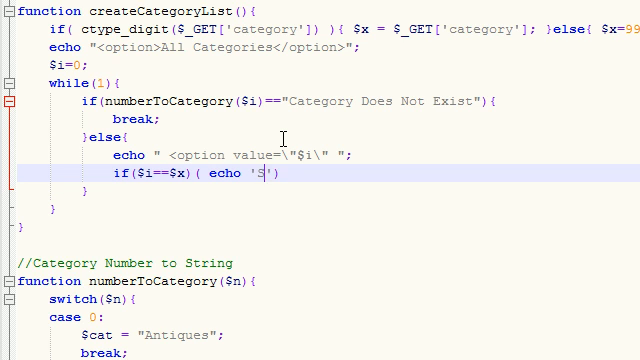
text(ELECTED)
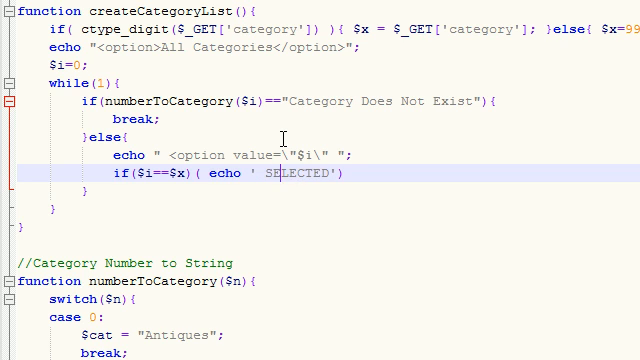
text('))
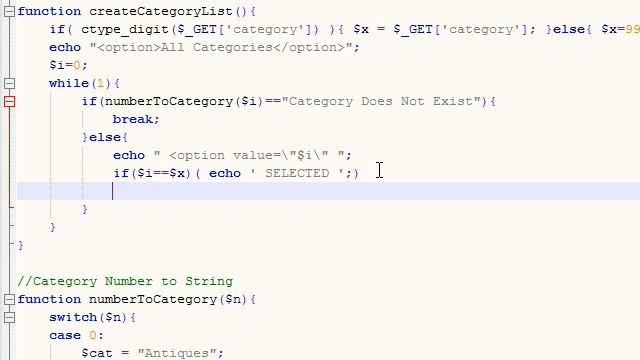
Step: Add echo " > "; to close the opening option tag
text(echo " ")
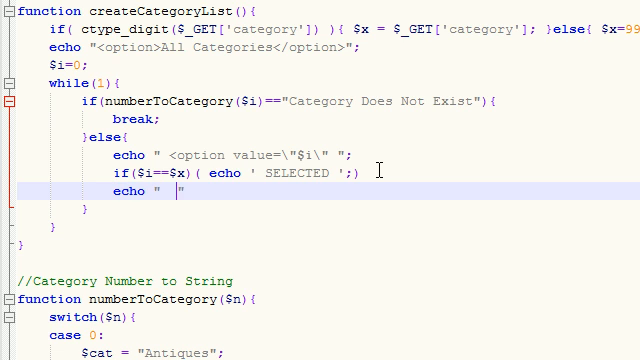
text(>)
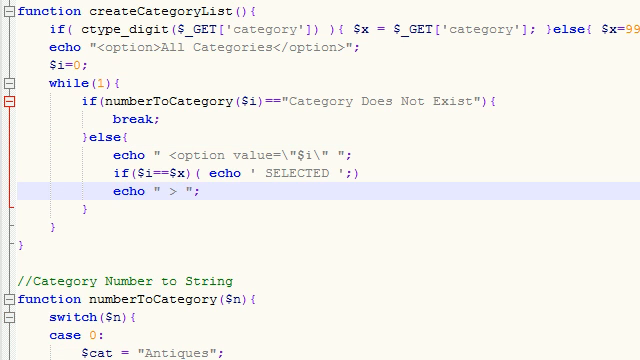
mouse_move(287, 179)
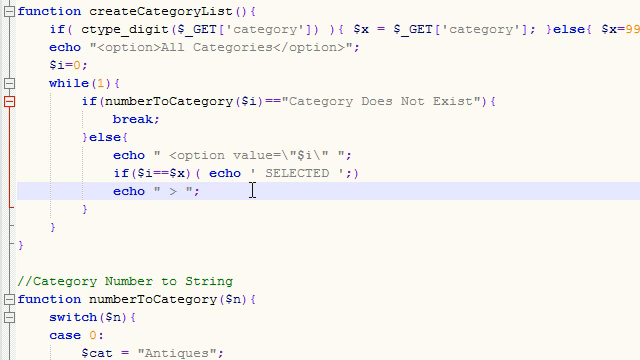
Step: Echo the category name with echo numberToCategory($i); on a new line
key(Enter)
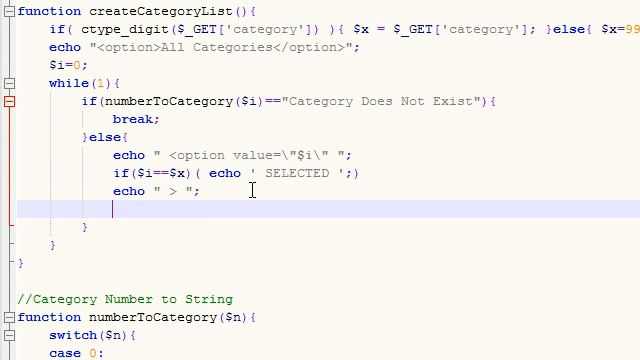
text(echo)
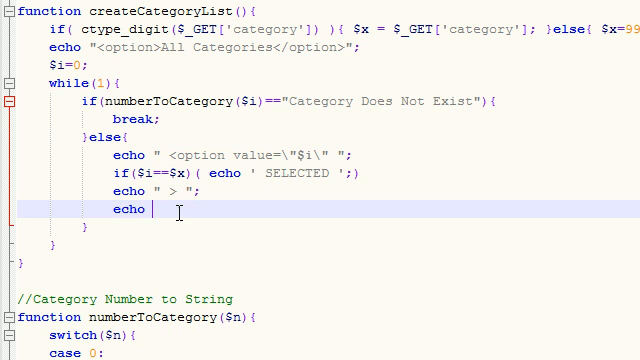
text(numberToCategory($i)
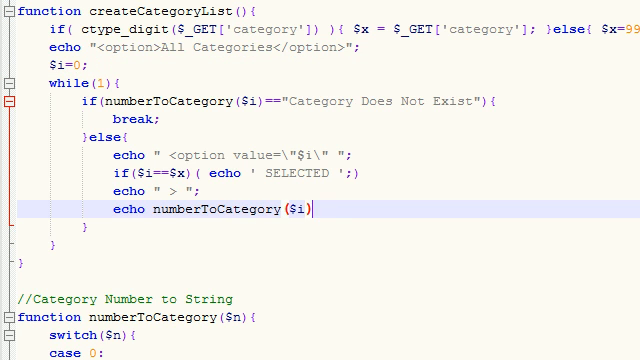
mouse_move(336, 210)
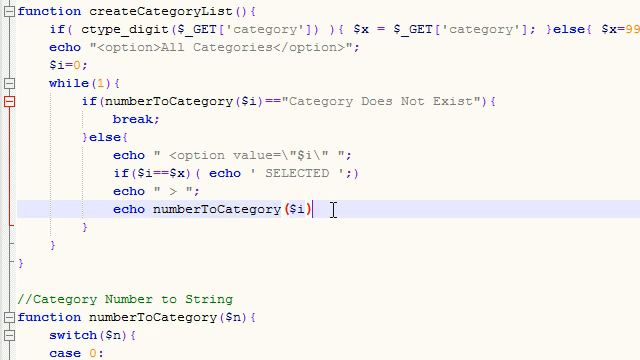
text(;)
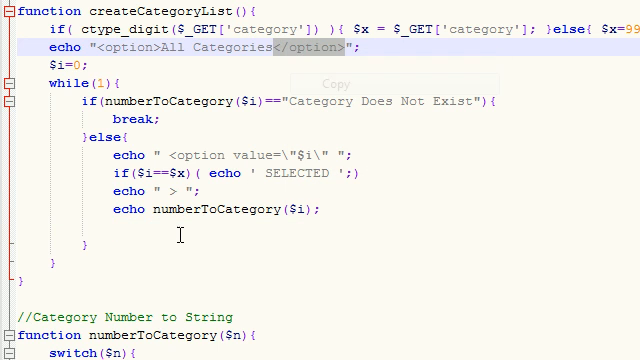
Step: Echo the closing "</option>" tag and increment the counter with $i++ after the else block
text(echo)
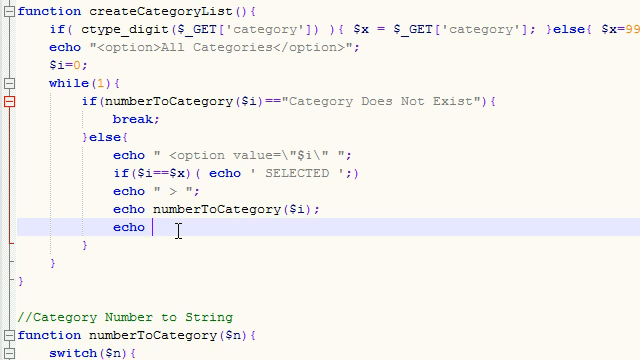
text("</option>";)
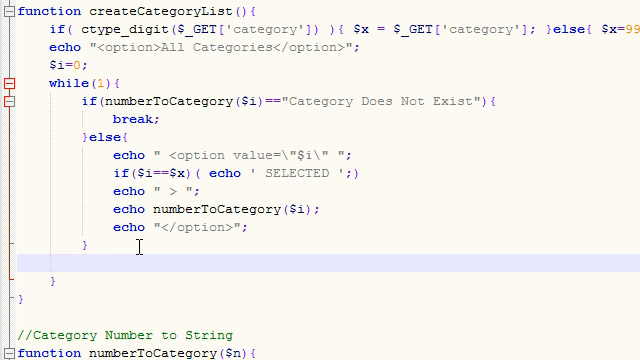
text($i++)
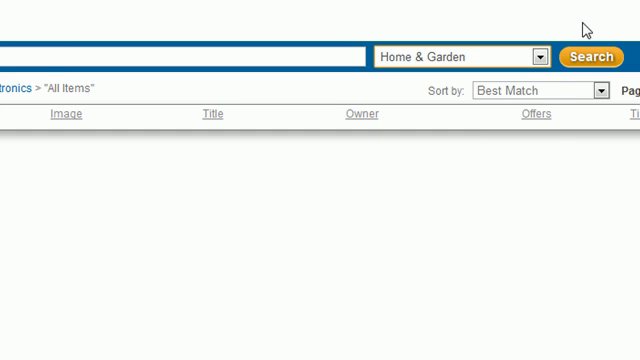
click(462, 56)
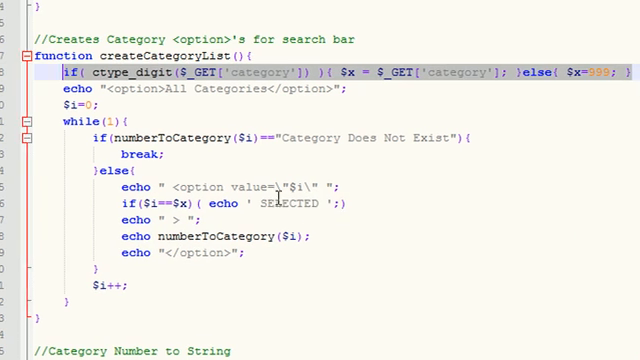
click(316, 204)
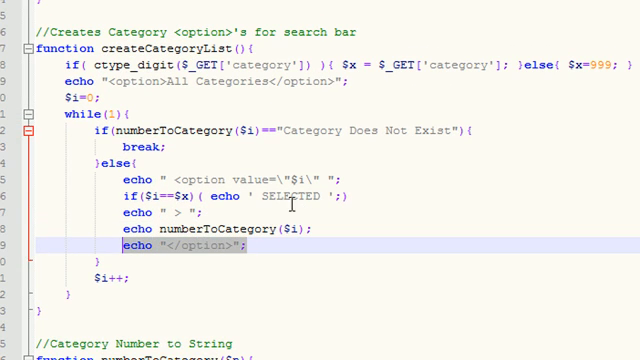
click(113, 117)
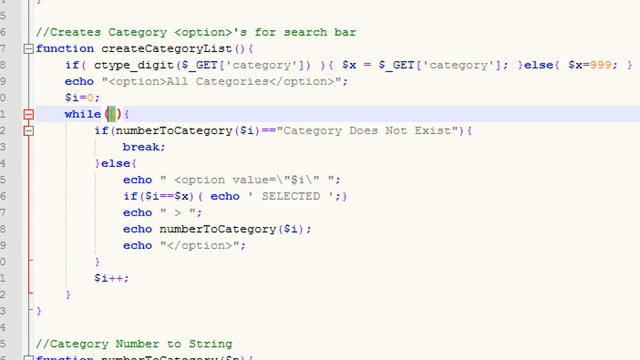
scroll(down, 3)
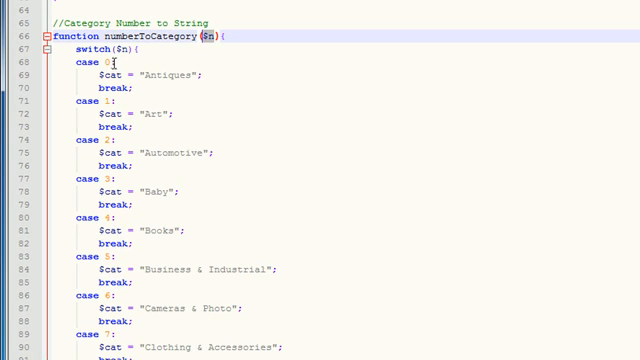
scroll(down, 3)
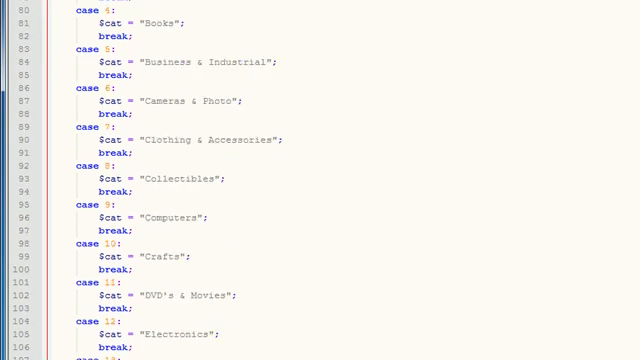
scroll(down, 3)
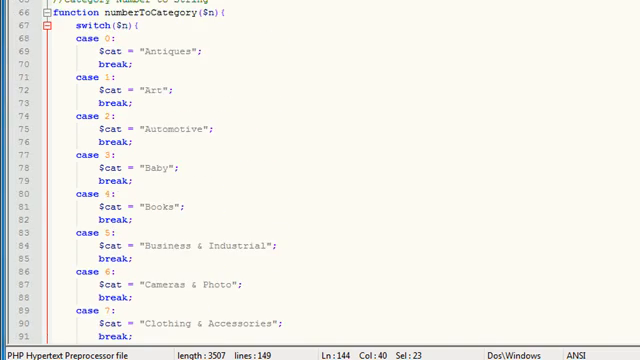
scroll(down, 3)
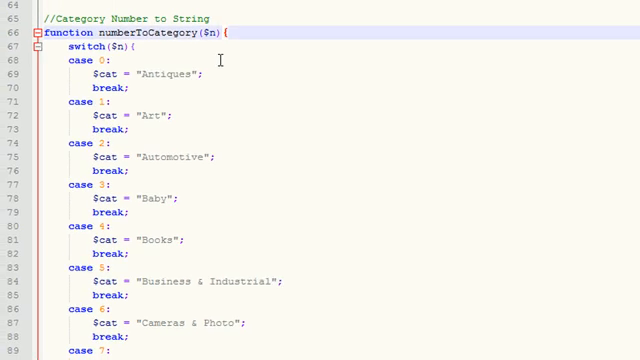
scroll(up, 3)
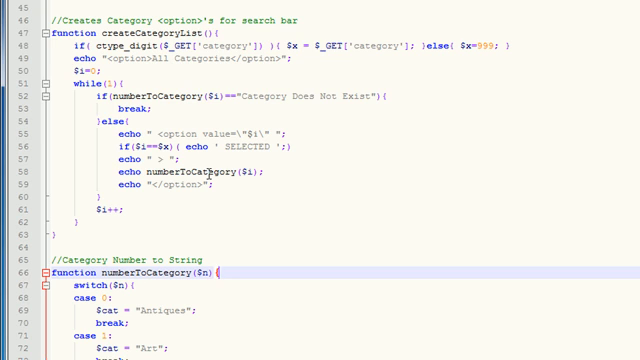
mouse_move(208, 172)
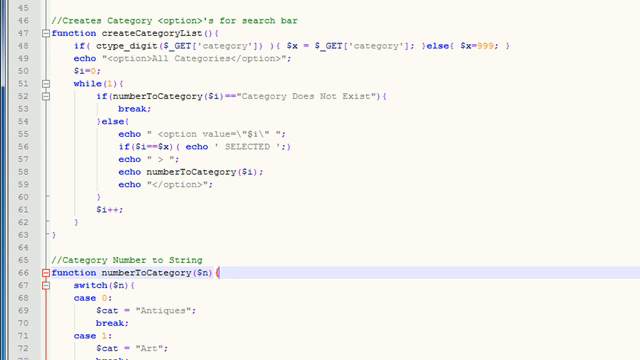